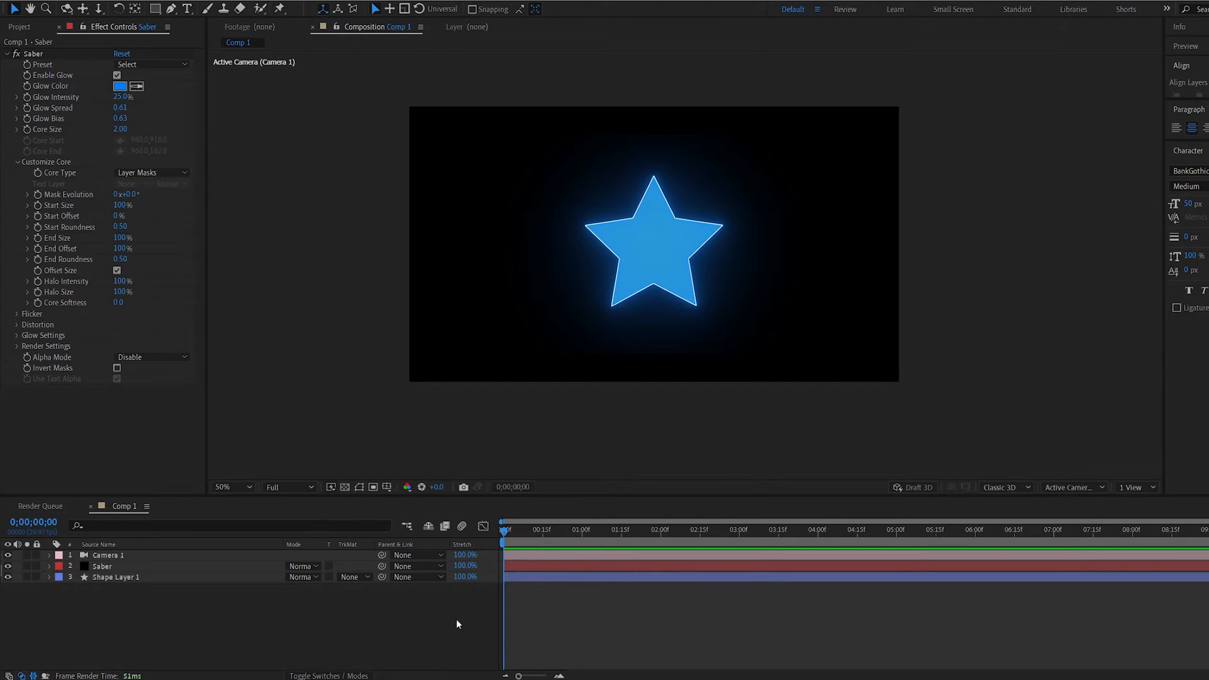
On the Saber layer, raise Glow Intensity to 51% and Core Size to 3.80.
{"action": "left_click", "coordinate": [102, 566]}
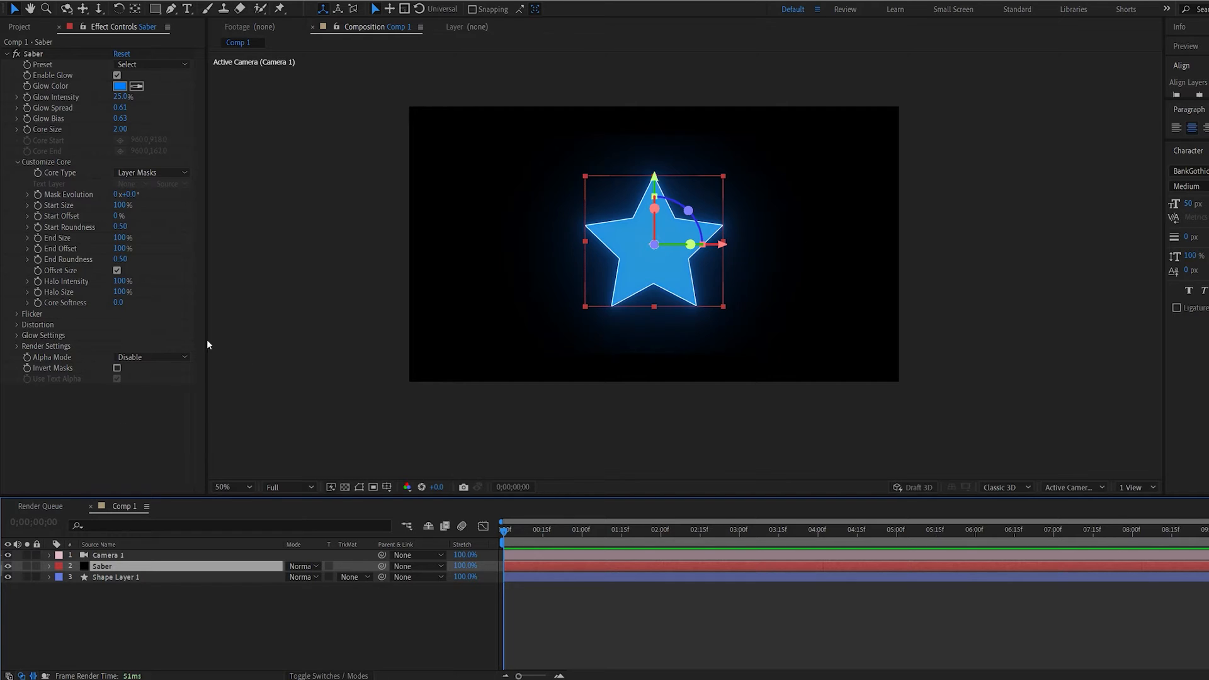
{"action": "left_click_drag", "start_coordinate": [124, 96], "coordinate": [139, 97]}
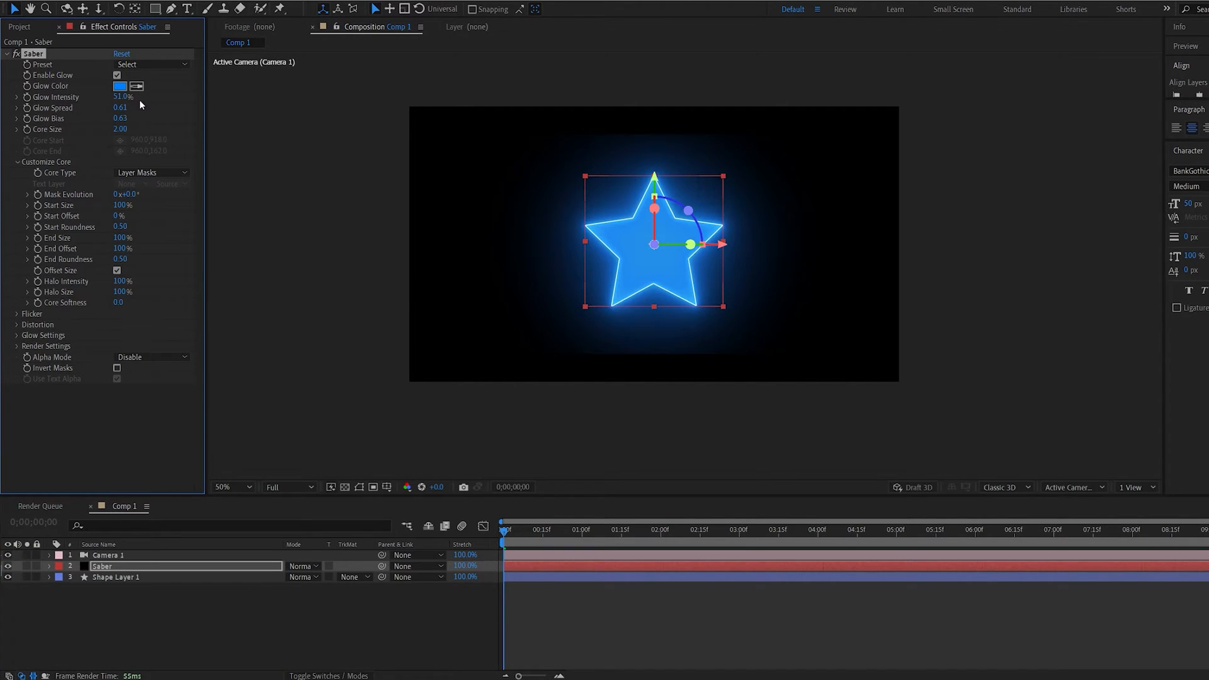
{"action": "left_click_drag", "start_coordinate": [120, 128], "coordinate": [139, 129]}
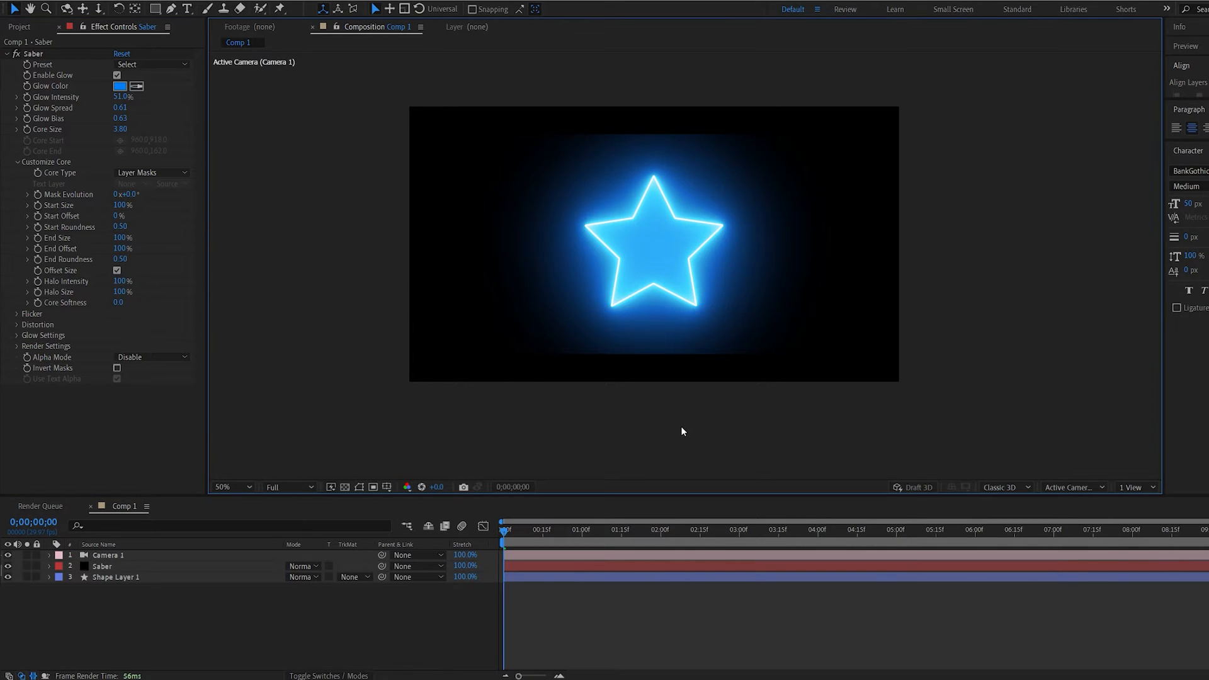
{"action": "mouse_move", "coordinate": [472, 361]}
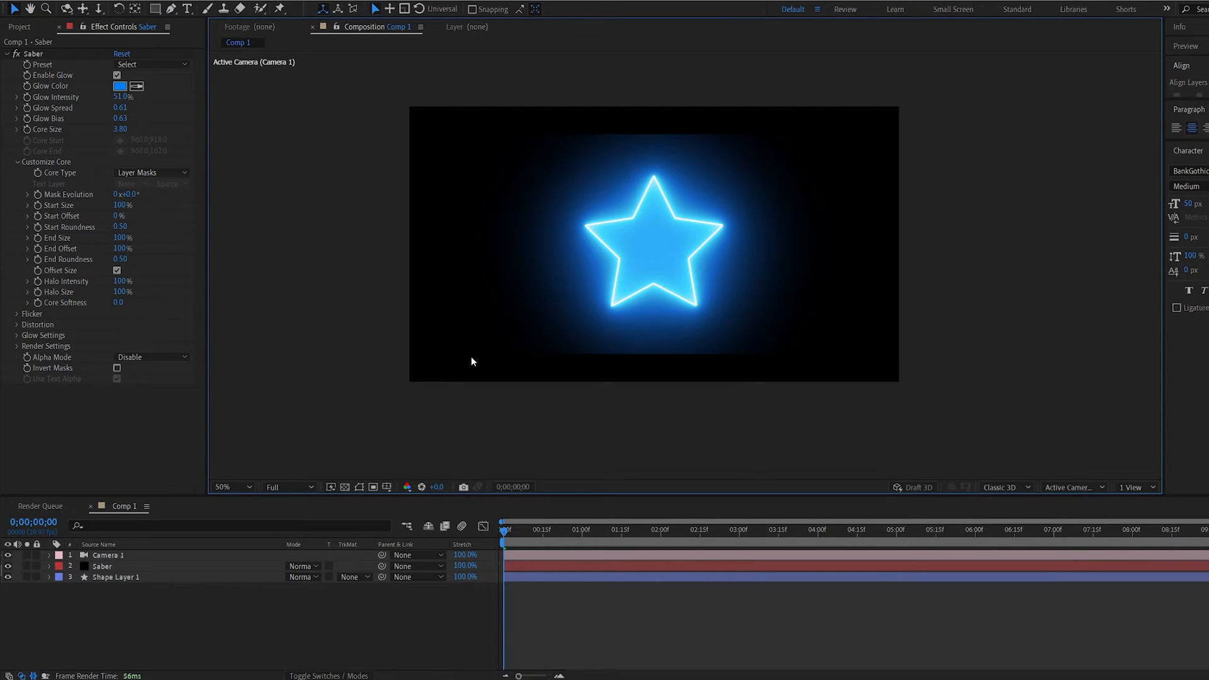
Draw a rectangle Mask 1 in Add mode on the Saber layer and inspect the glow edges.
{"action": "left_click", "coordinate": [107, 555]}
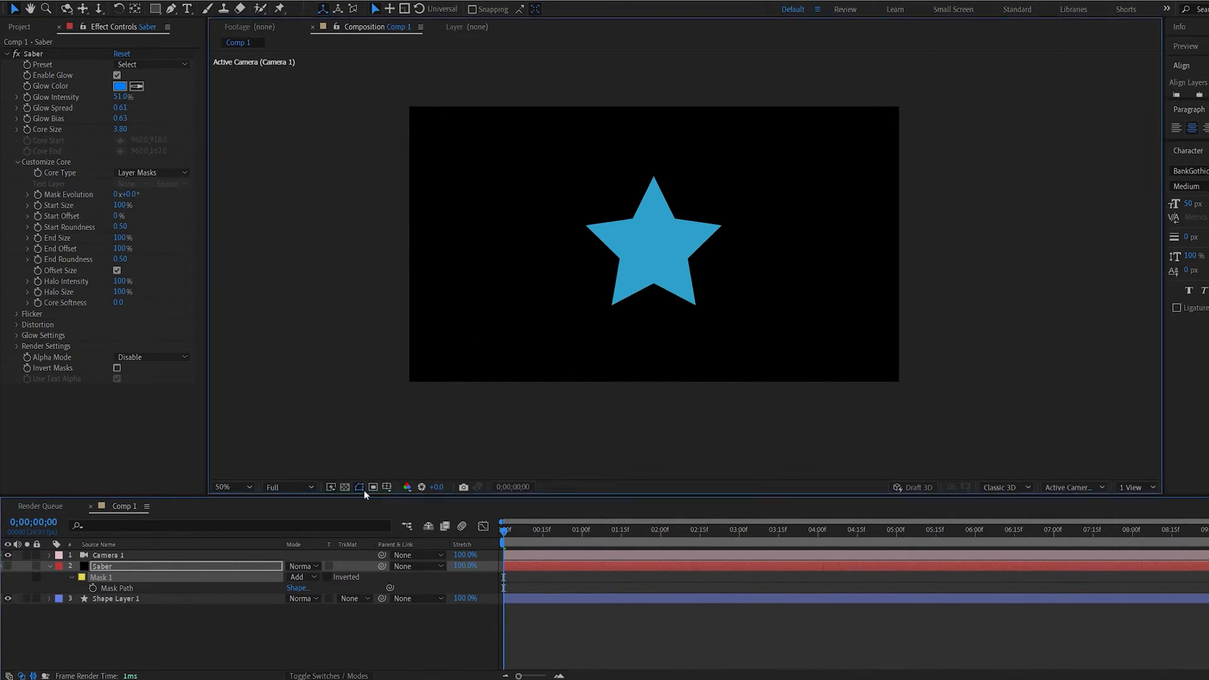
{"action": "left_click", "coordinate": [116, 587]}
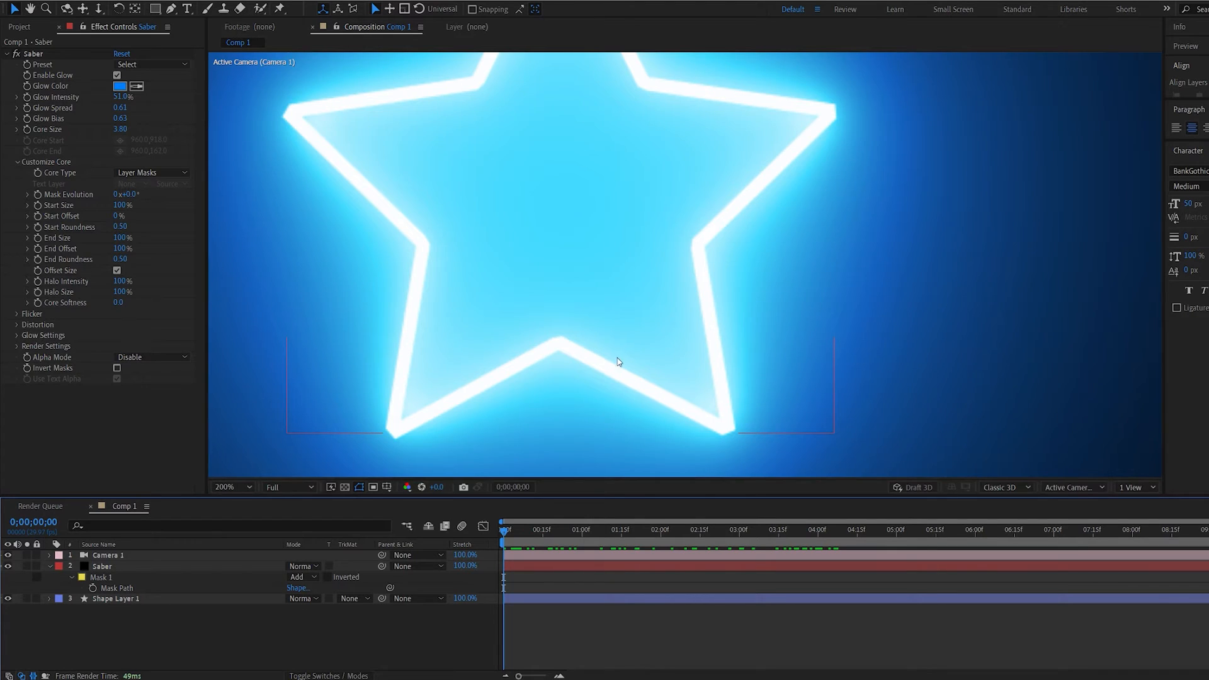
{"action": "mouse_move", "coordinate": [607, 379]}
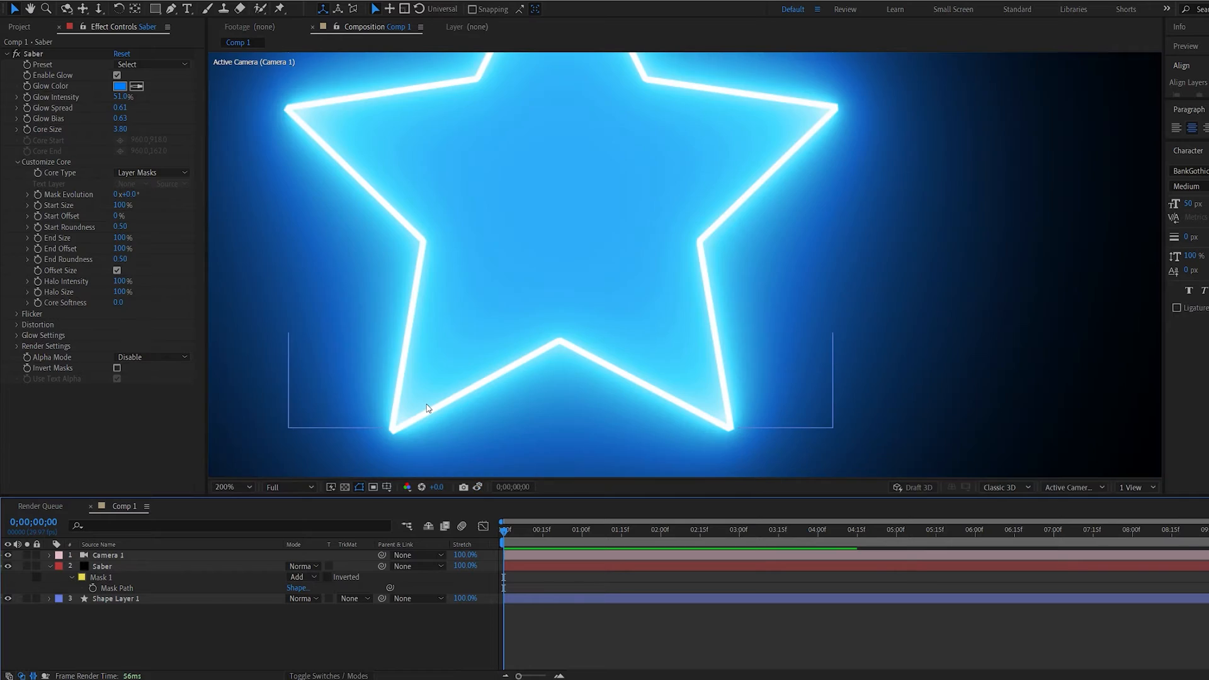
Bring up the New > Solid option for Comp 1 from the composition's context menu.
{"action": "left_click", "coordinate": [230, 487]}
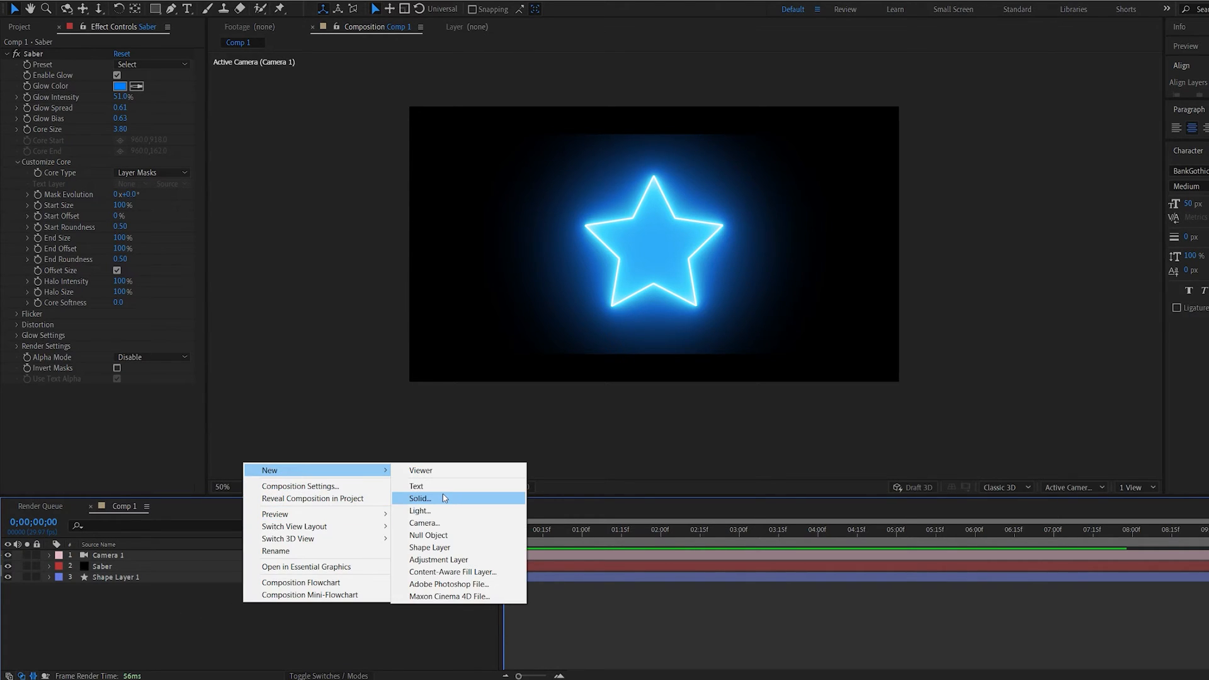
Add a black solid named matte above Saber with a rectangle mask scaled to 187%.
{"action": "left_click", "coordinate": [419, 498]}
{"action": "type", "text": "matte"}
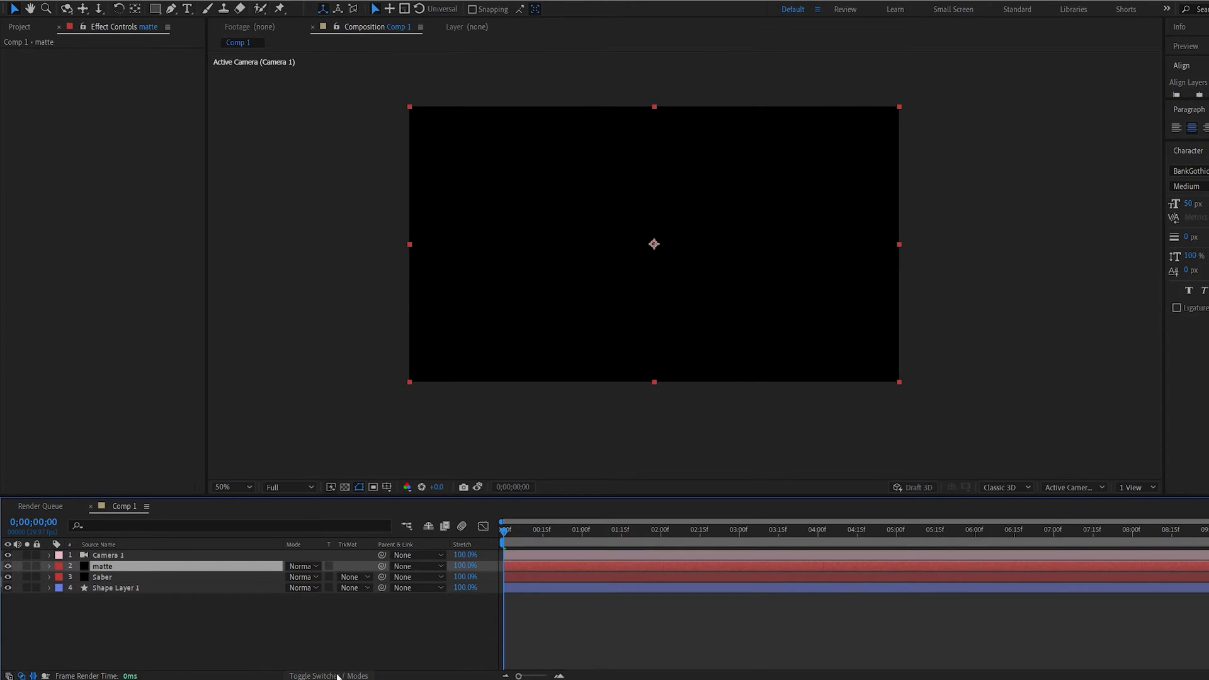
{"action": "left_click", "coordinate": [102, 566]}
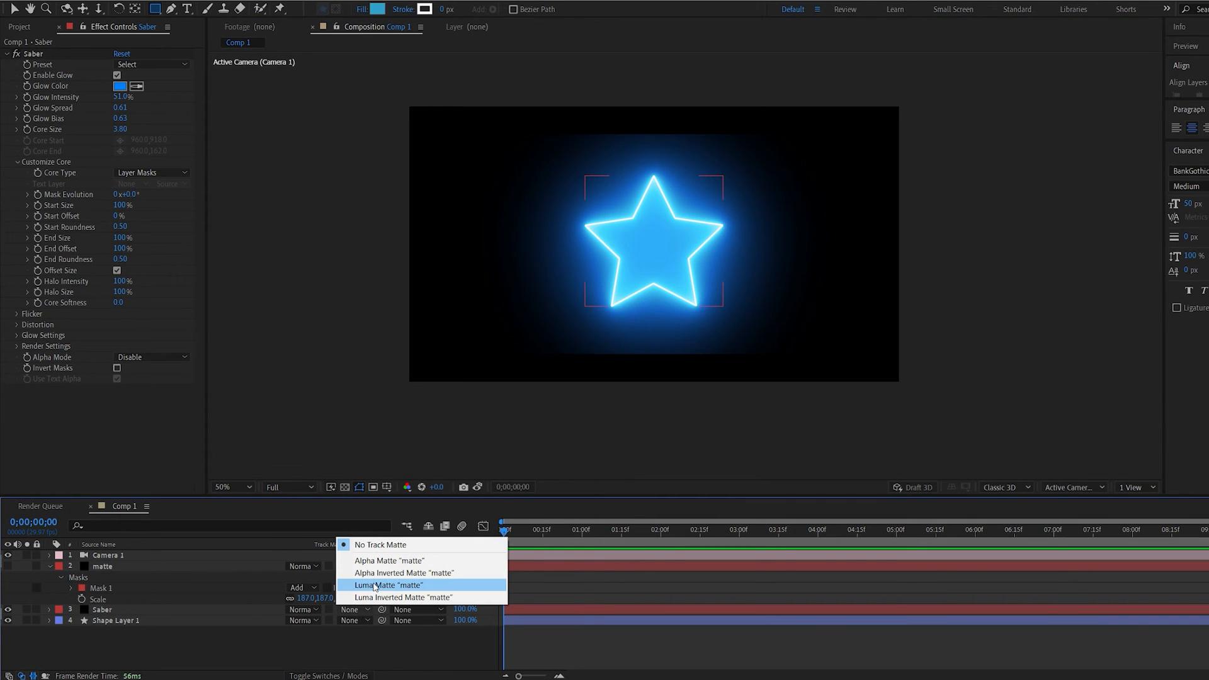
Track-matte Saber with the matte solid and feather its mask 138 px.
{"action": "left_click", "coordinate": [389, 585]}
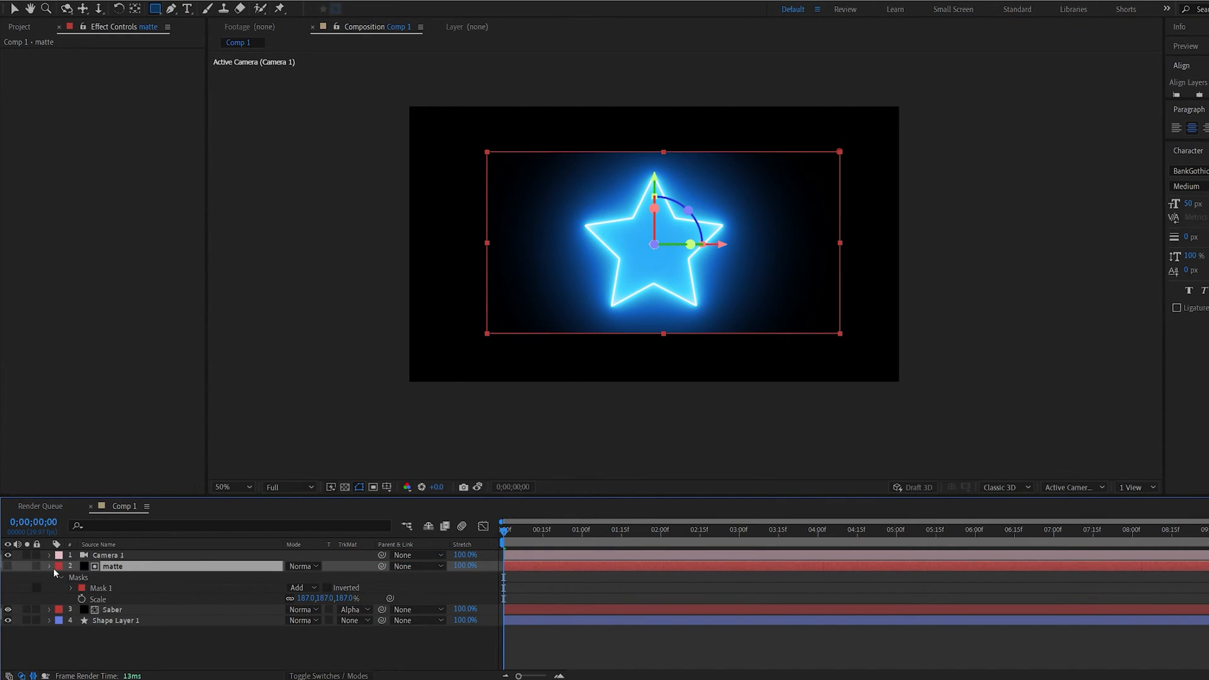
{"action": "left_click", "coordinate": [70, 588]}
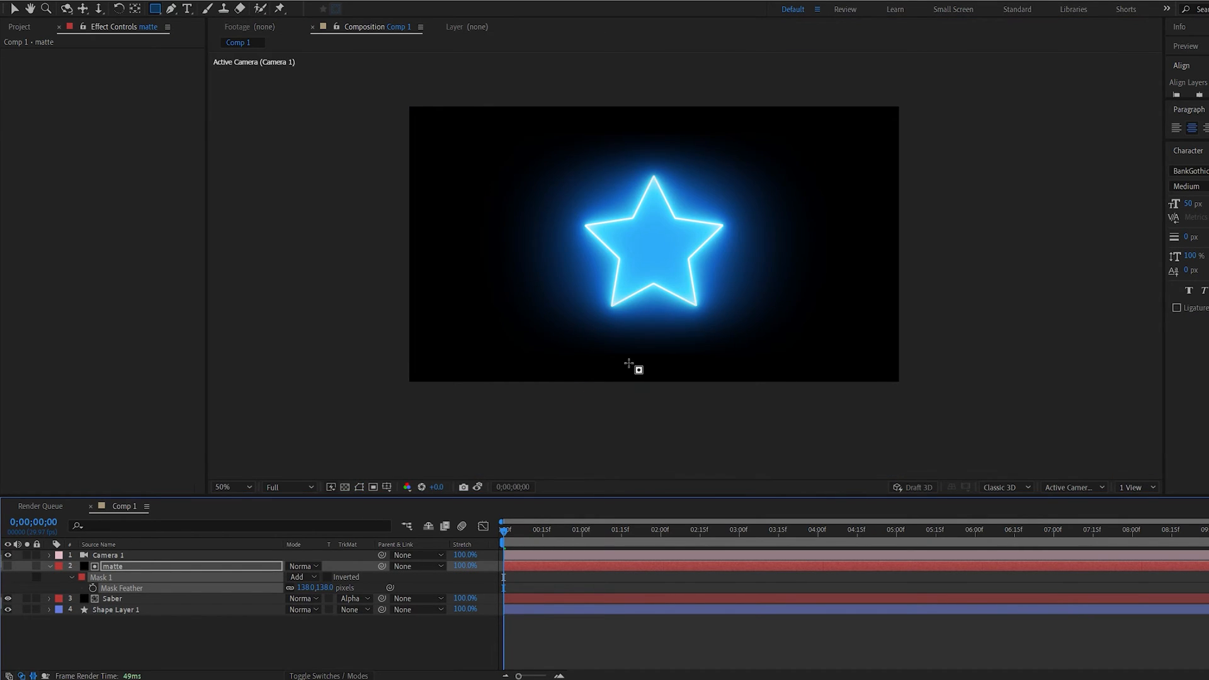
{"action": "left_click", "coordinate": [229, 487]}
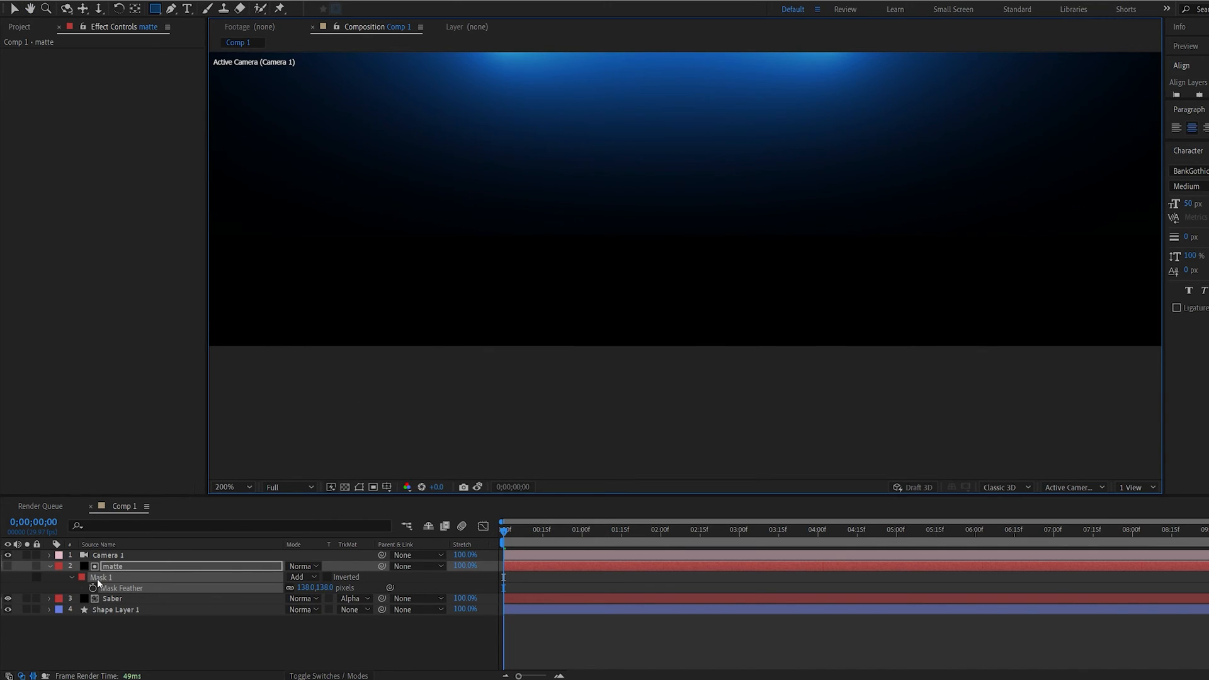
{"action": "left_click", "coordinate": [230, 487]}
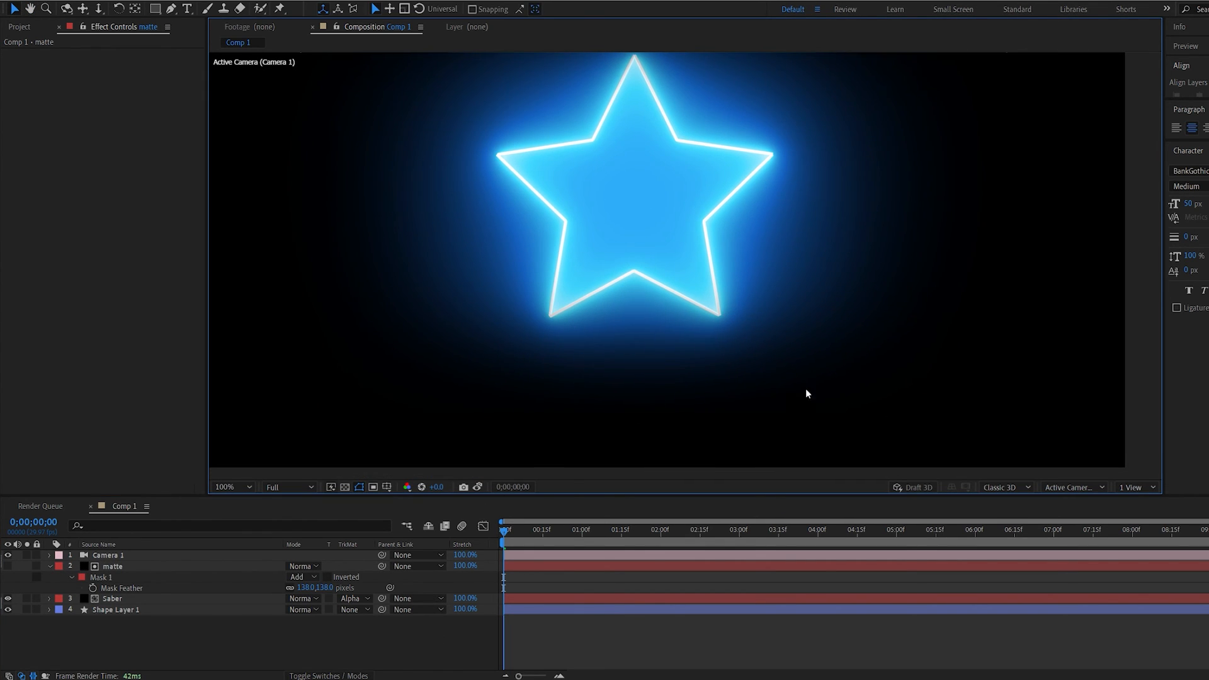
{"action": "mouse_move", "coordinate": [656, 388]}
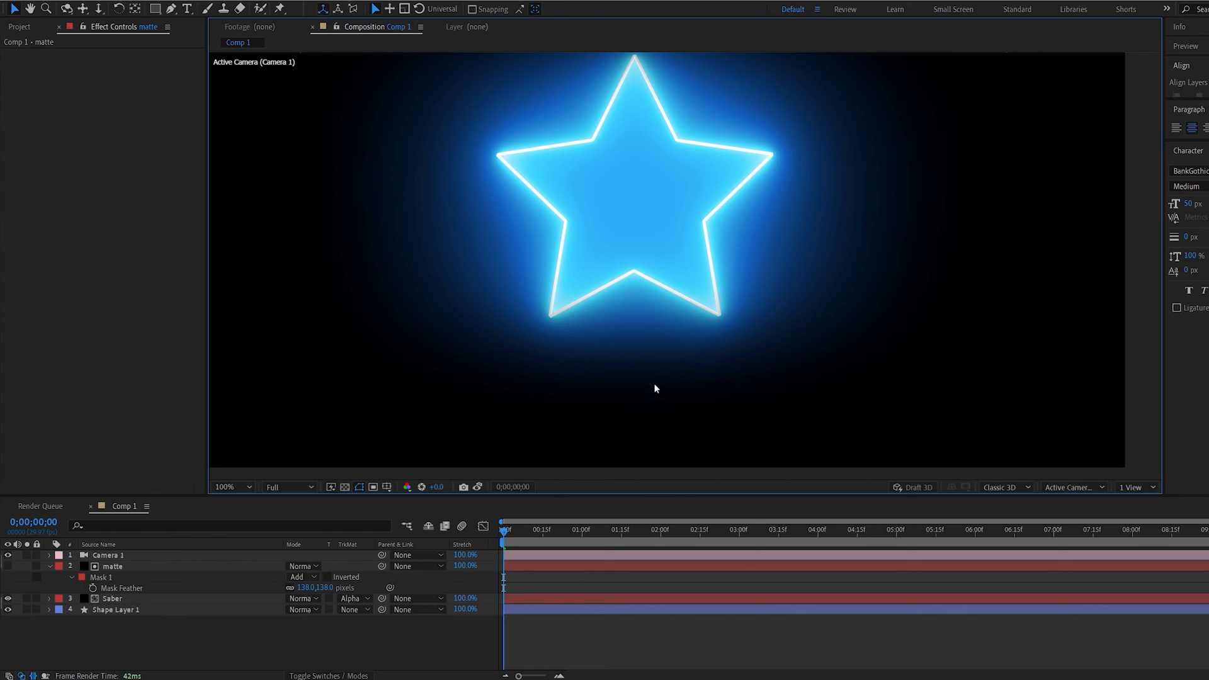
{"action": "left_click", "coordinate": [112, 566]}
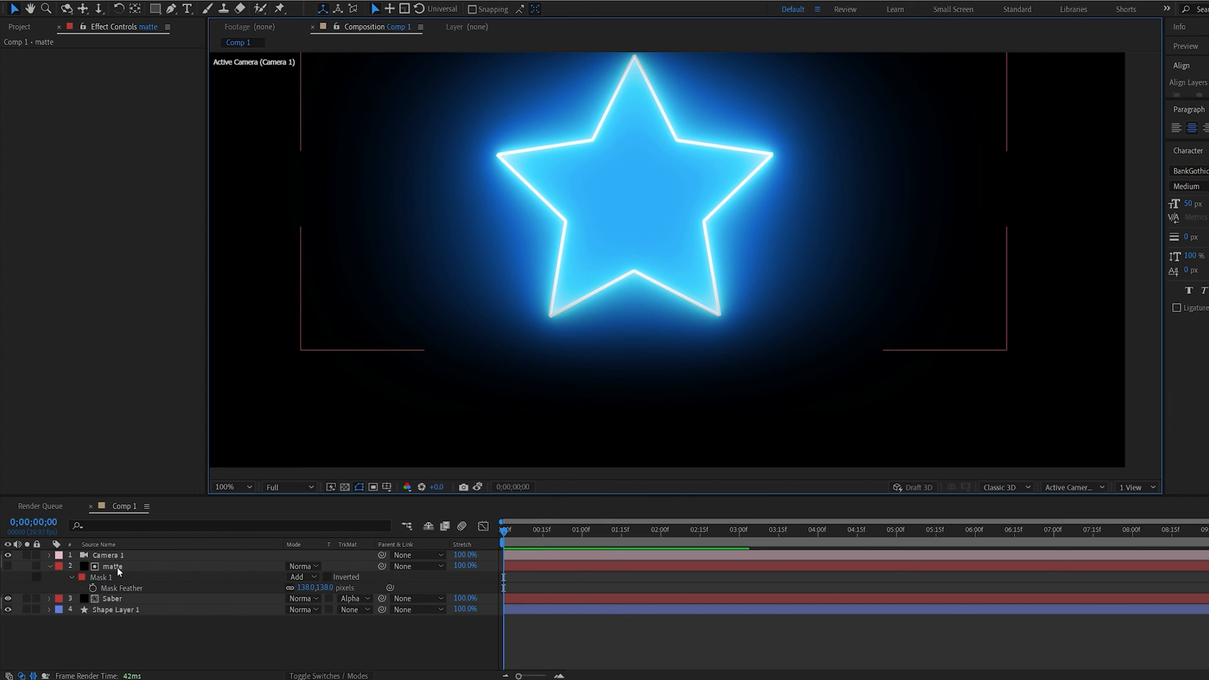